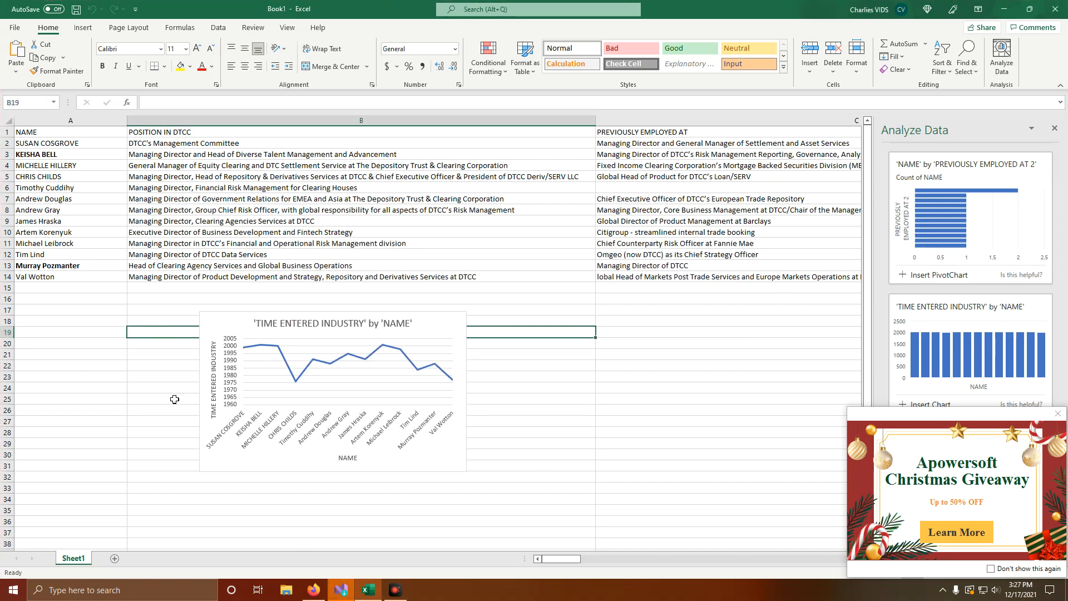
Select empty cell A21 below the executives table
left_click(70, 354)
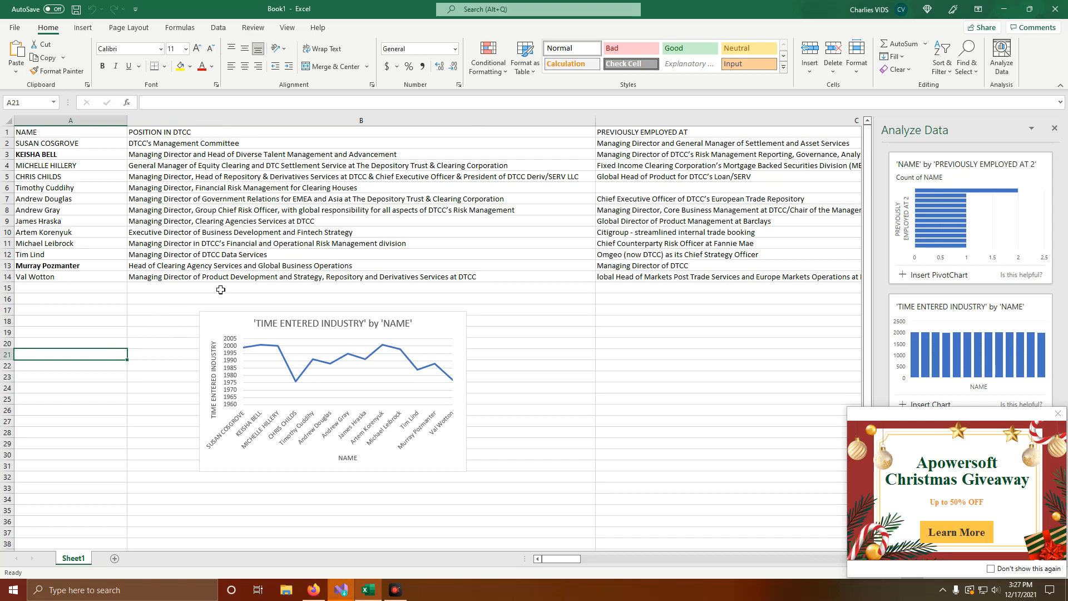
mouse_move(475, 360)
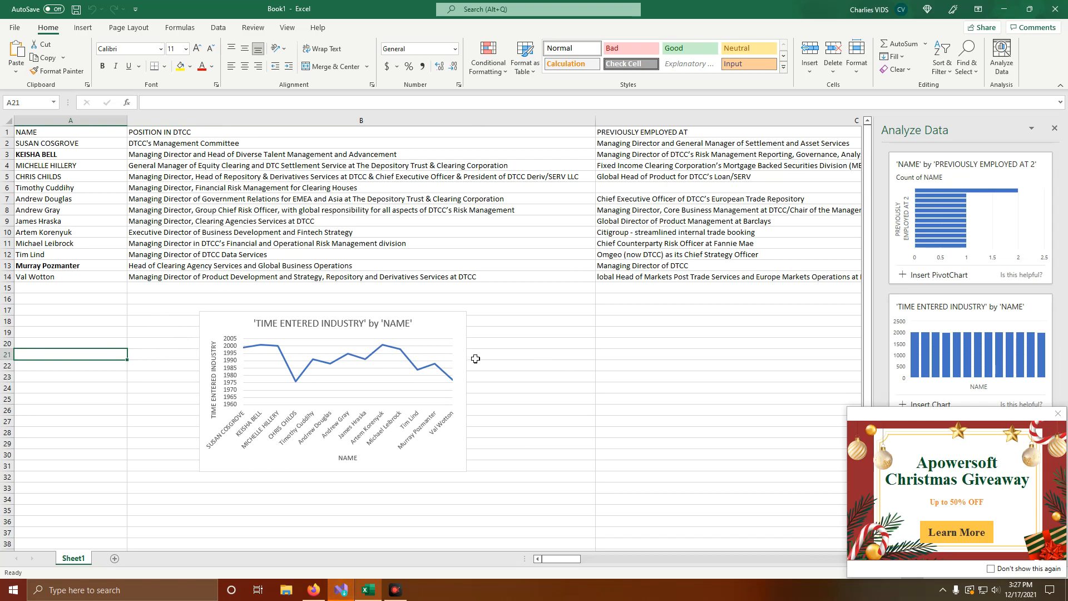
mouse_move(497, 352)
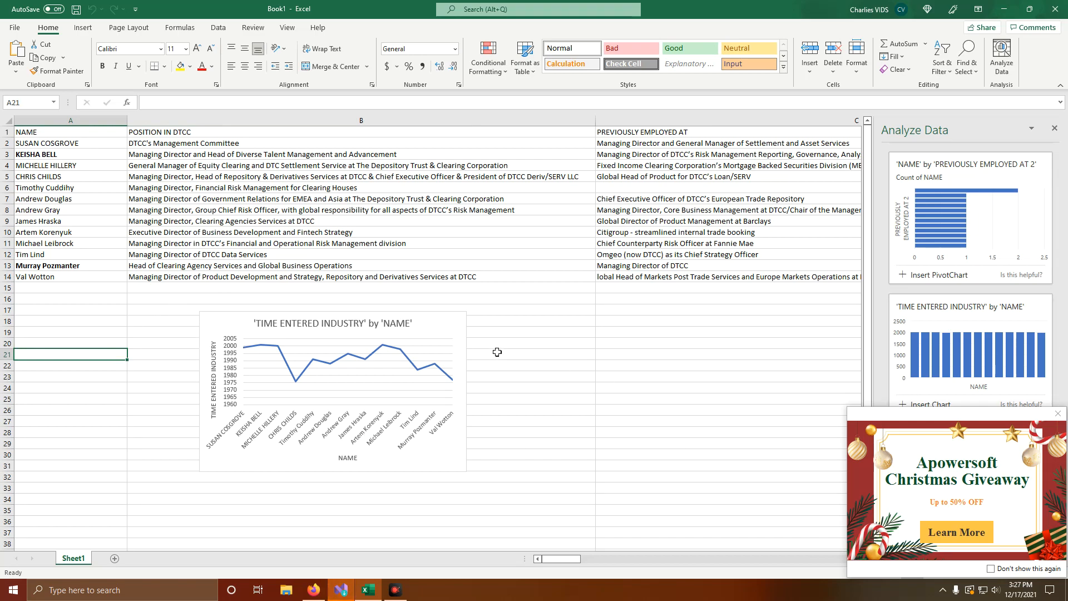
mouse_move(593, 575)
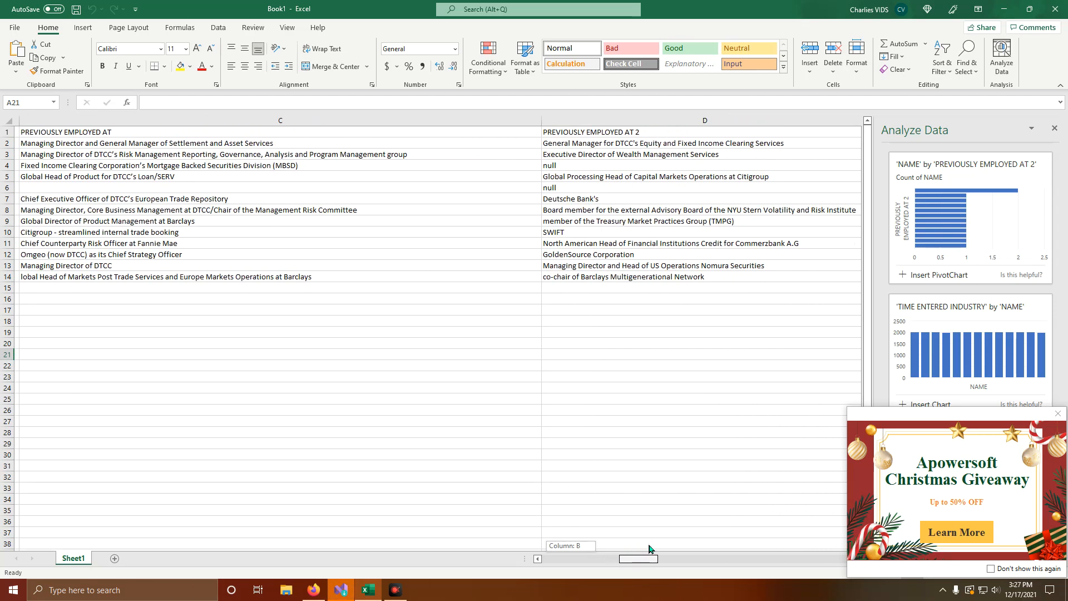
Scroll across columns E–G to the interesting facts, then back toward the names and chart
scroll("right", 3)
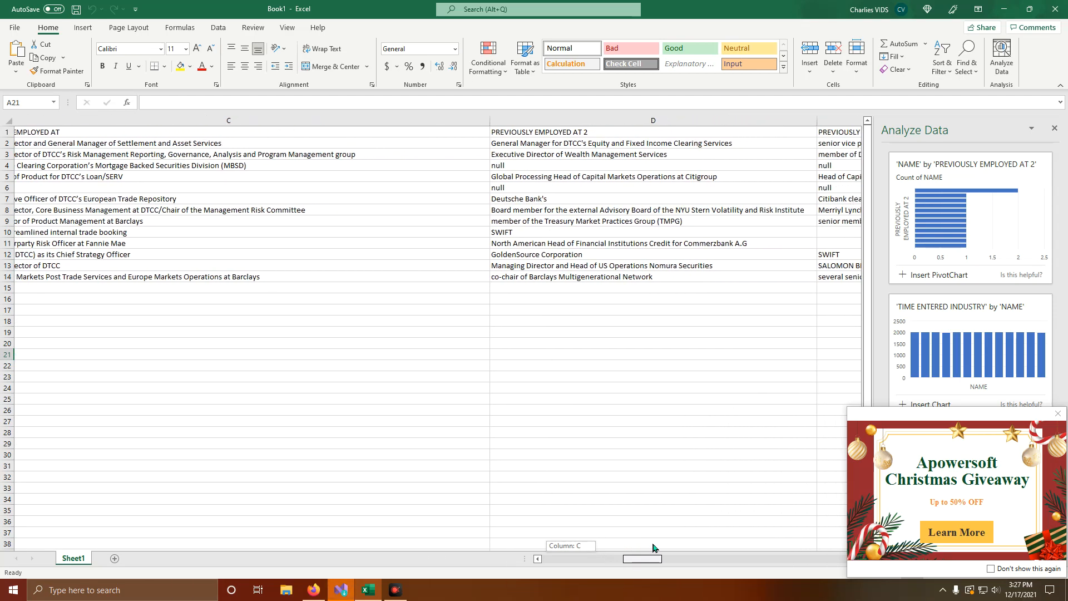
scroll("right", 3)
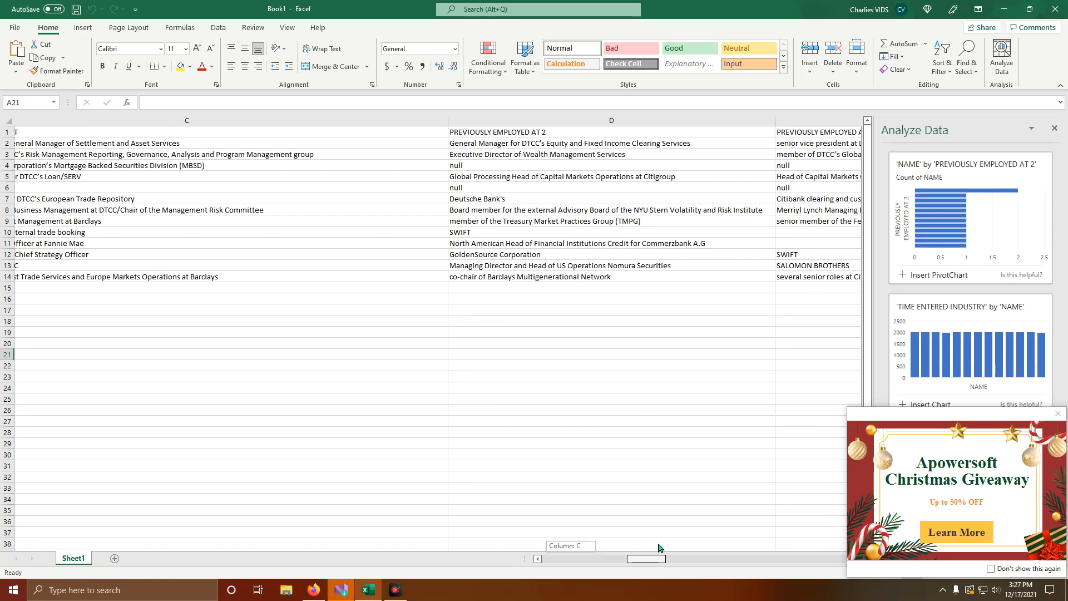
scroll("right", 3)
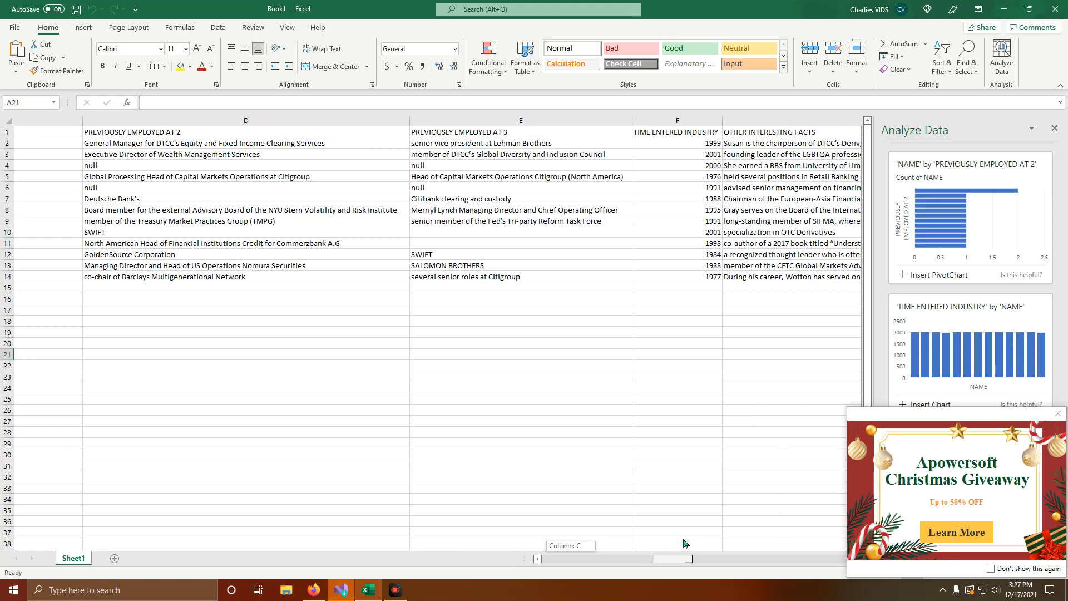
scroll("left", 3)
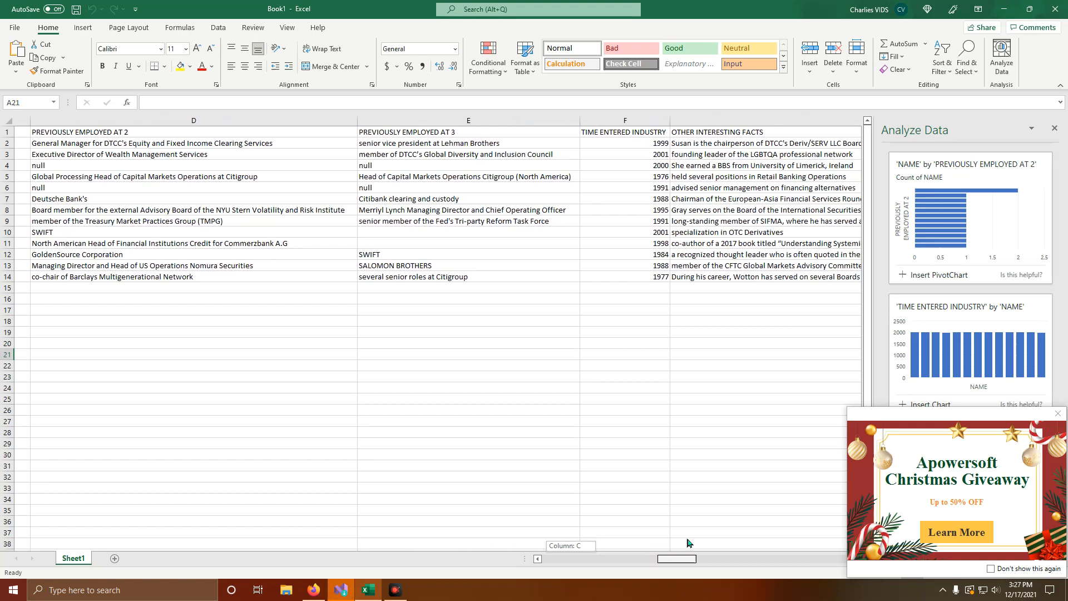
scroll("right", 3)
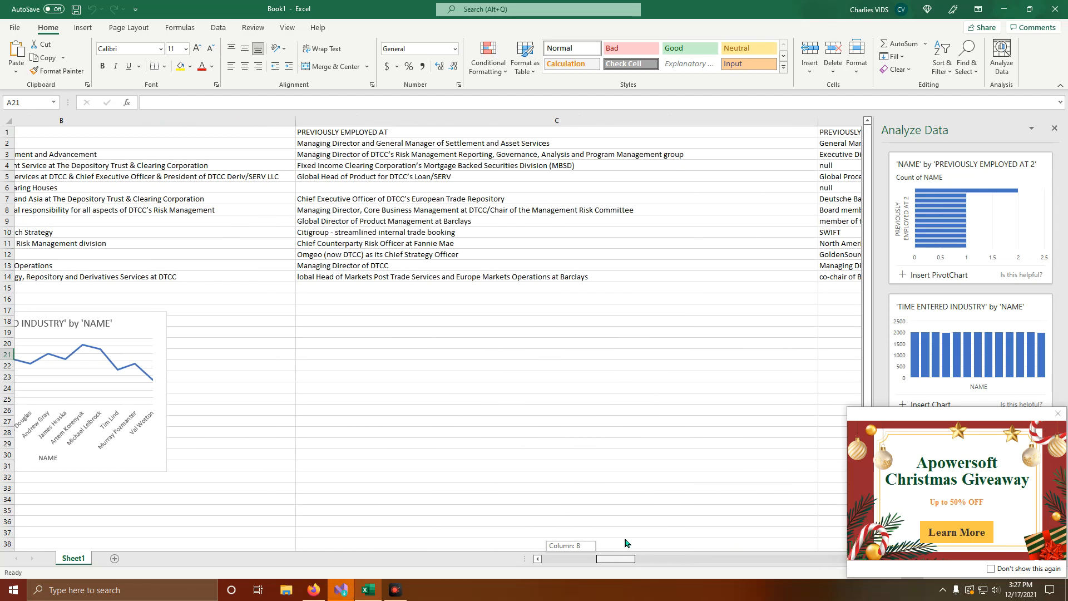
scroll("left", 3)
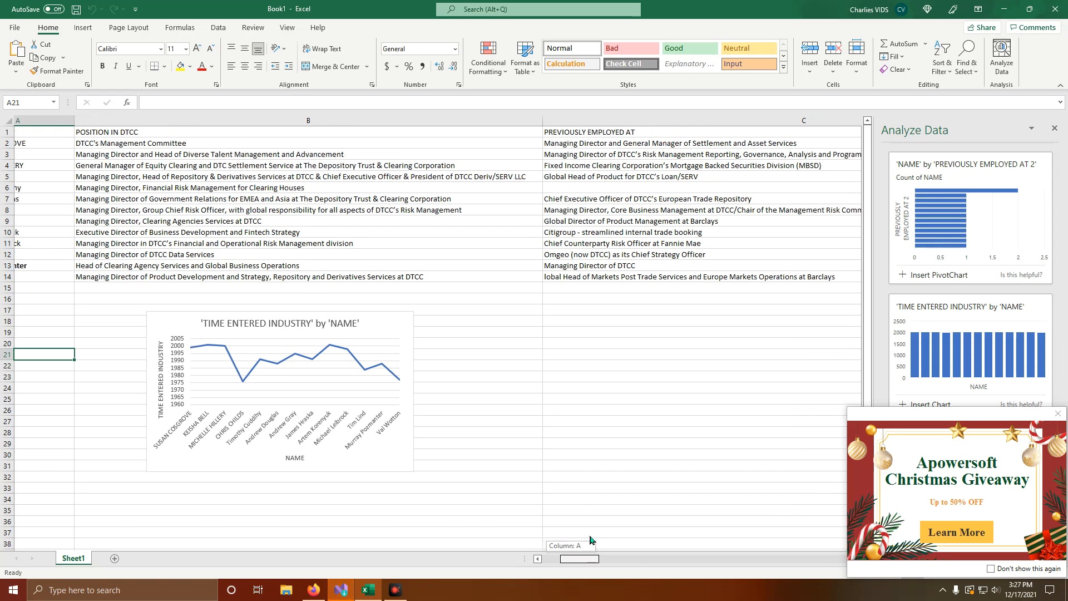
scroll("right", 3)
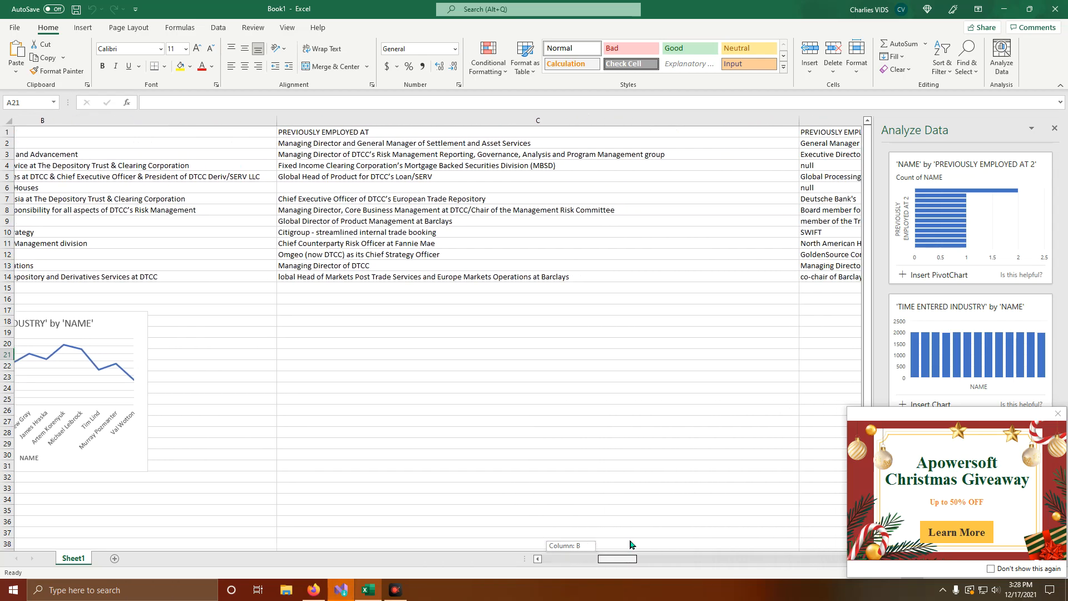
scroll("right", 3)
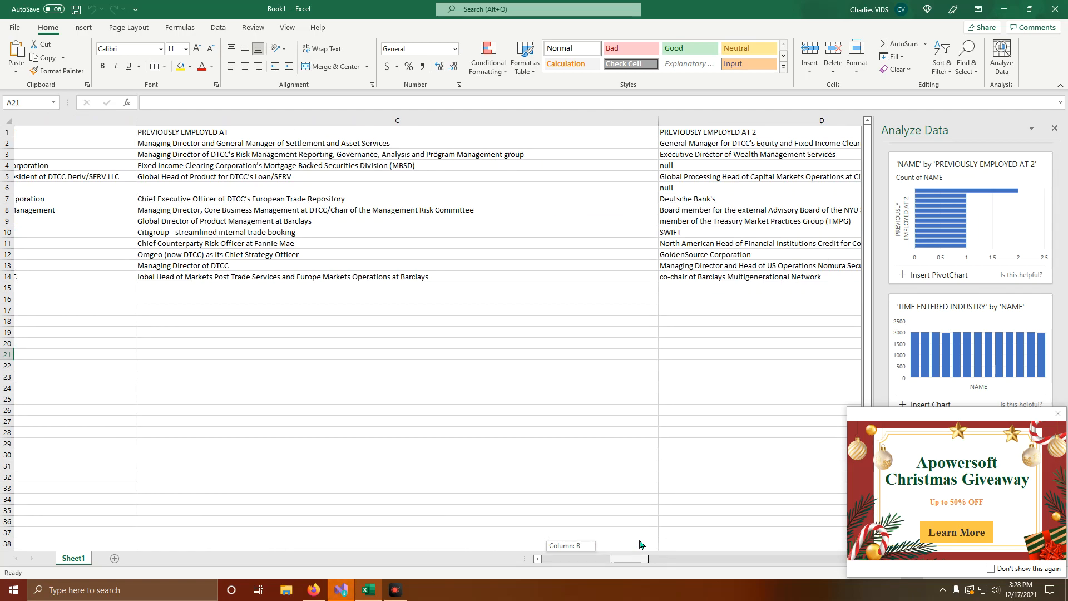
scroll("right", 3)
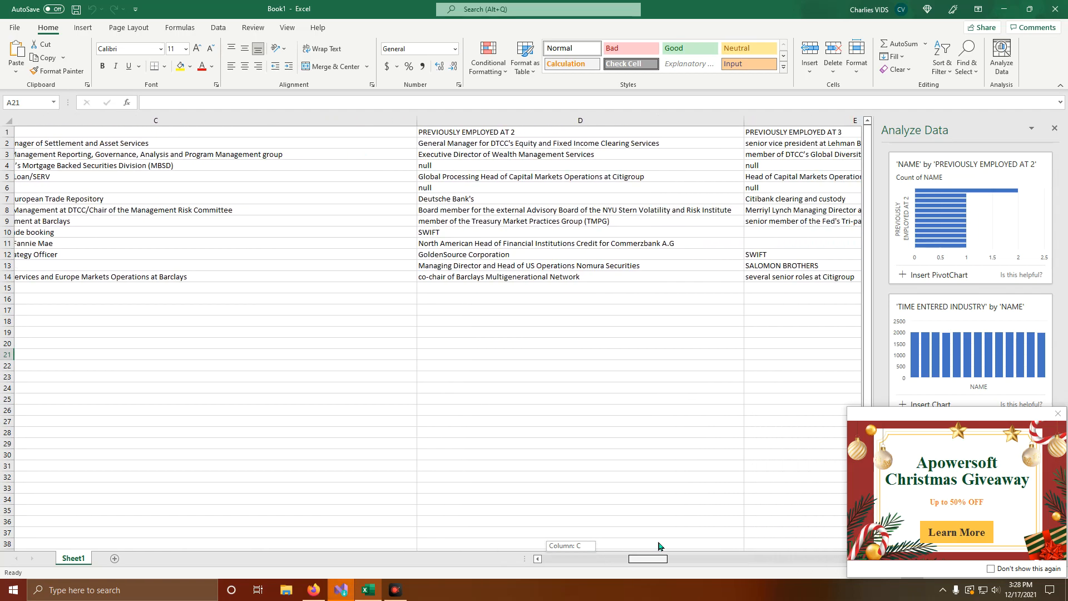
scroll("right", 3)
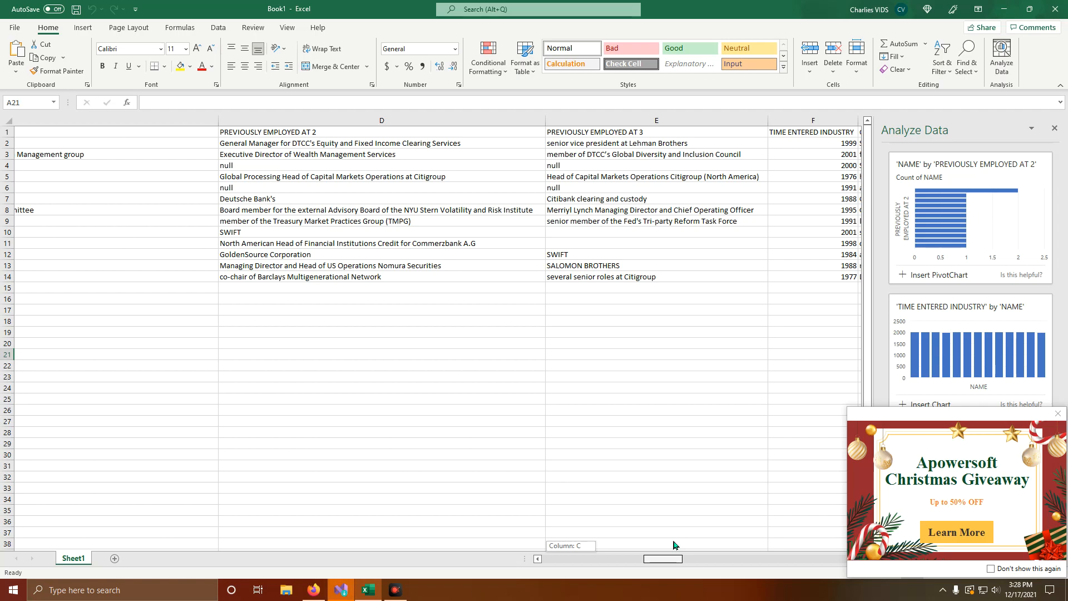
scroll("right", 3)
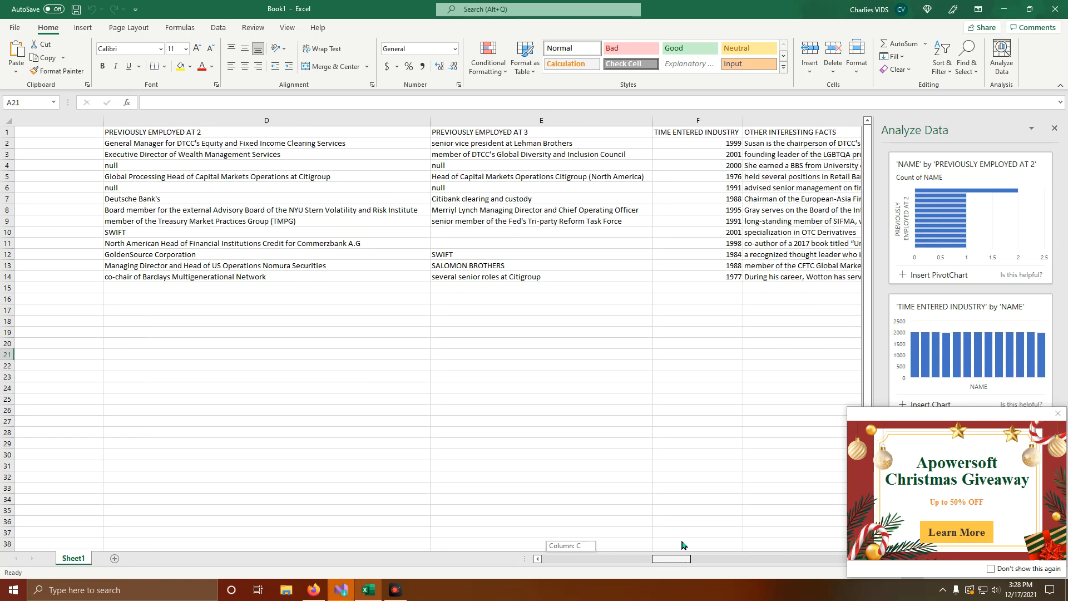
scroll("left", 3)
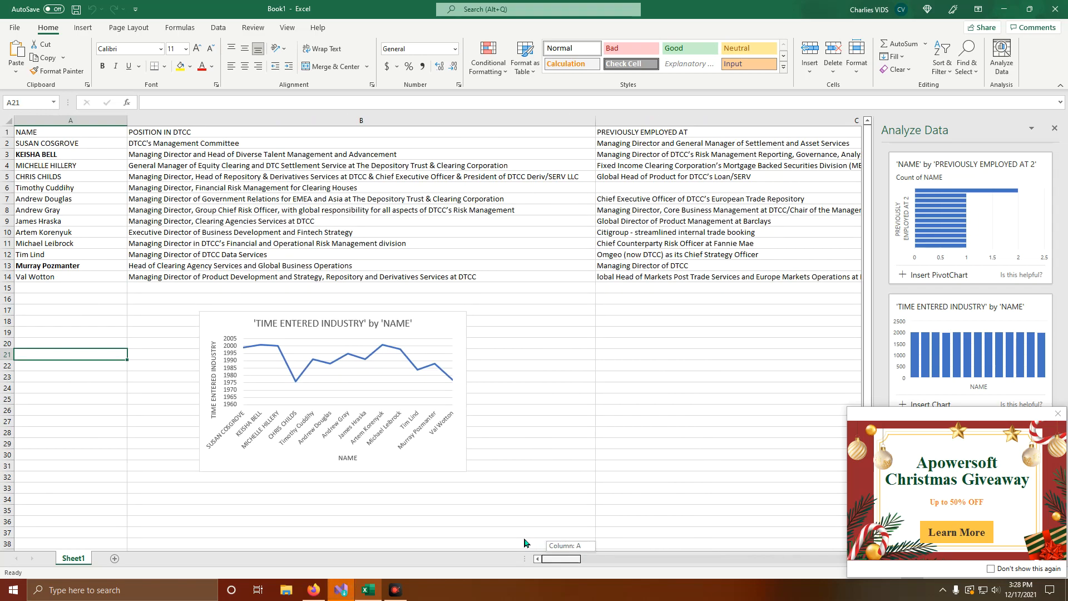
mouse_move(542, 541)
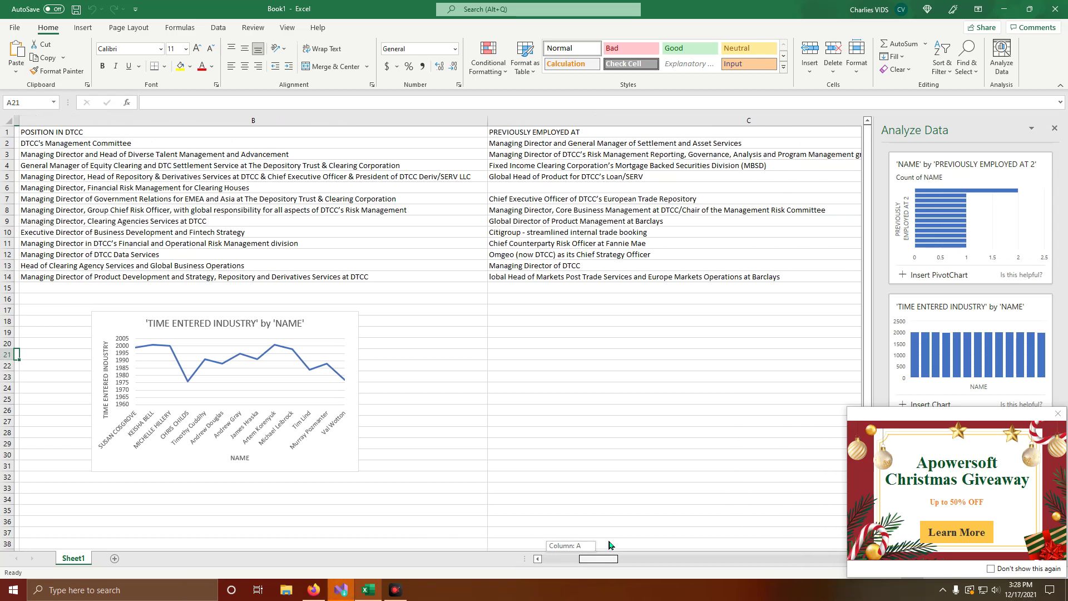
Scroll the sheet right until columns D through G are visible
scroll("right", 3)
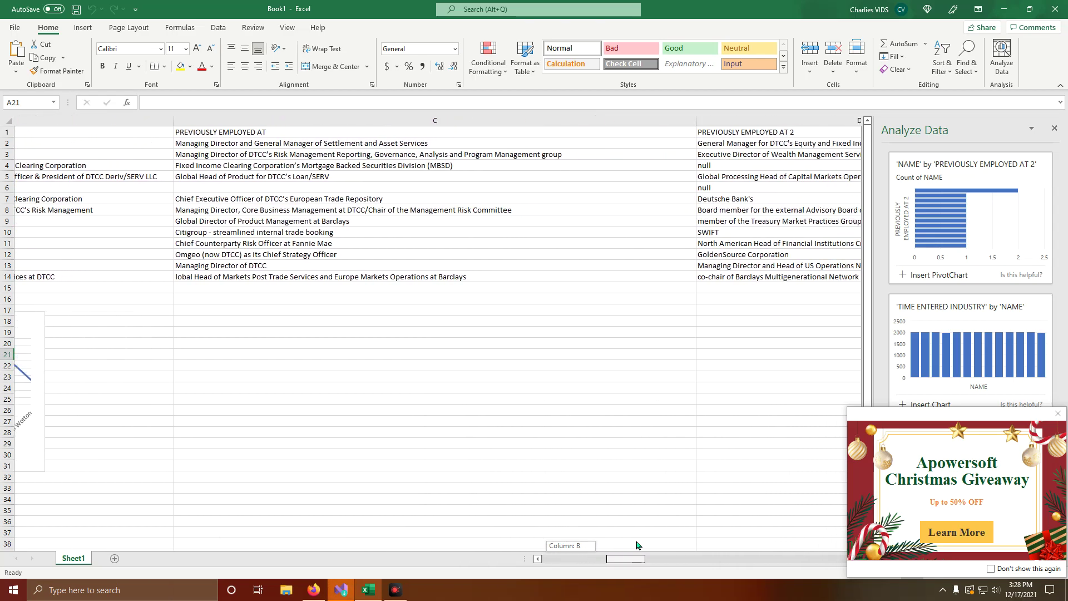
scroll("left", 3)
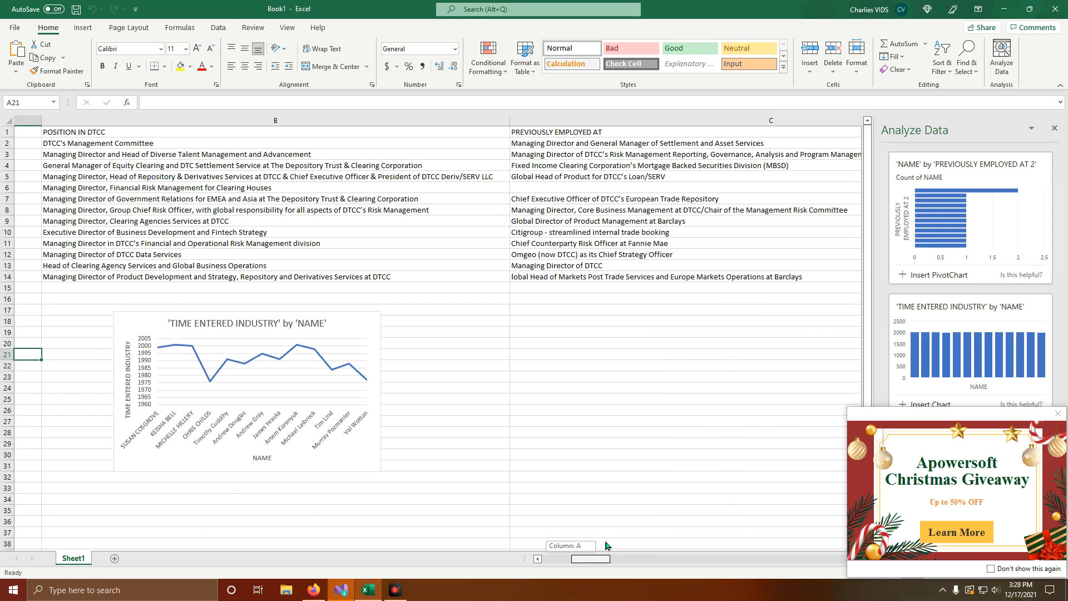
scroll("right", 3)
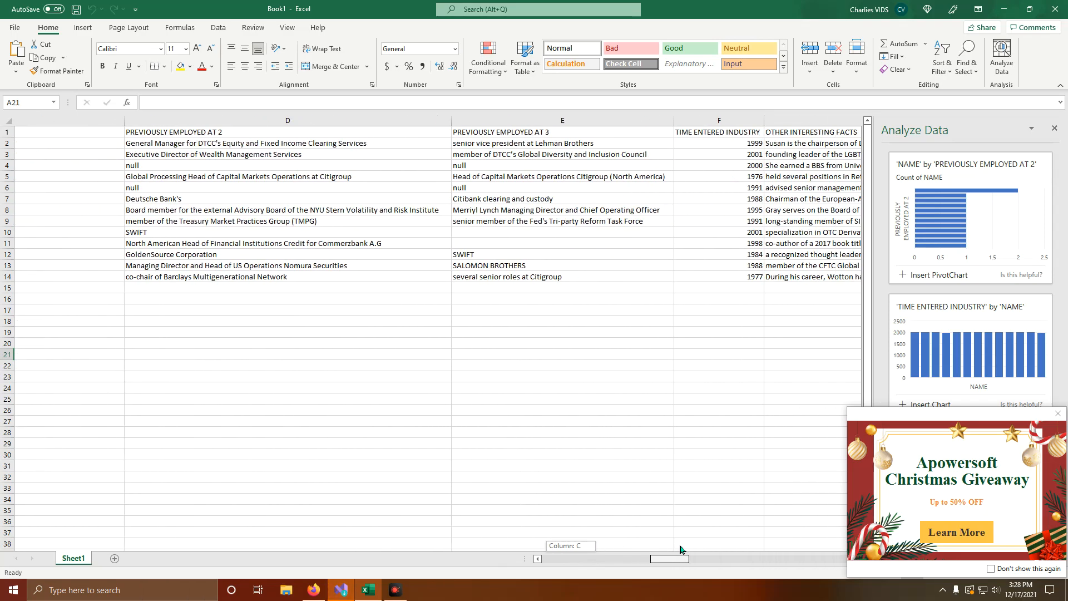
scroll("right", 3)
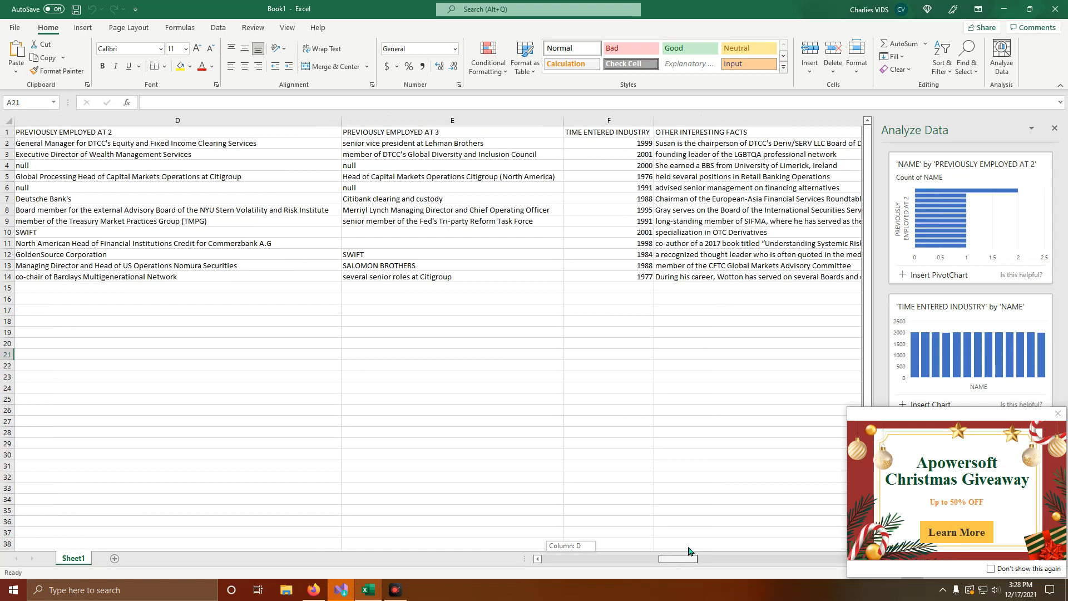
mouse_move(603, 362)
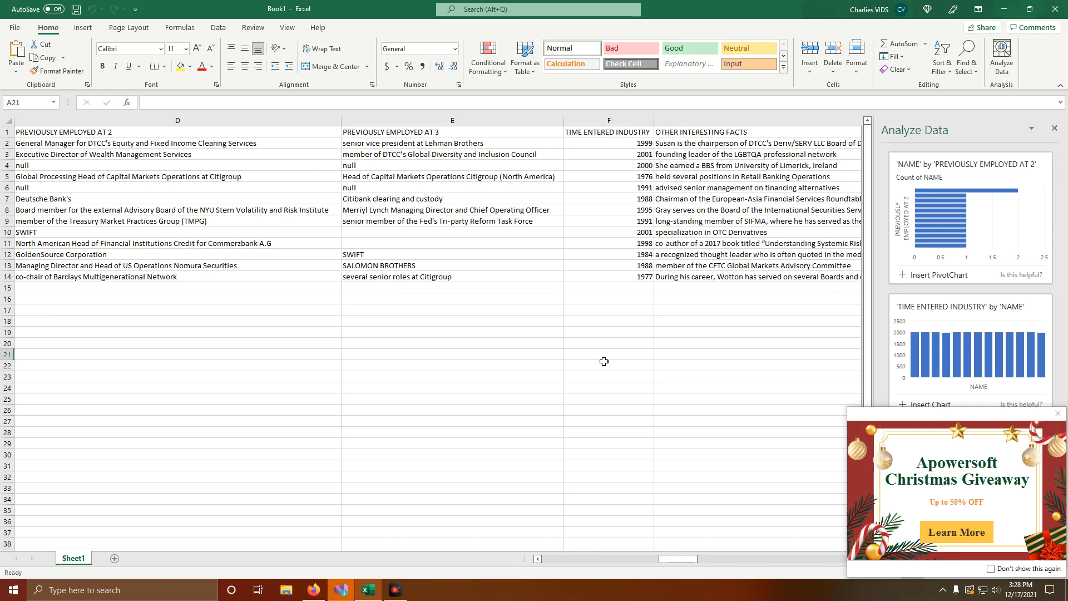
mouse_move(639, 317)
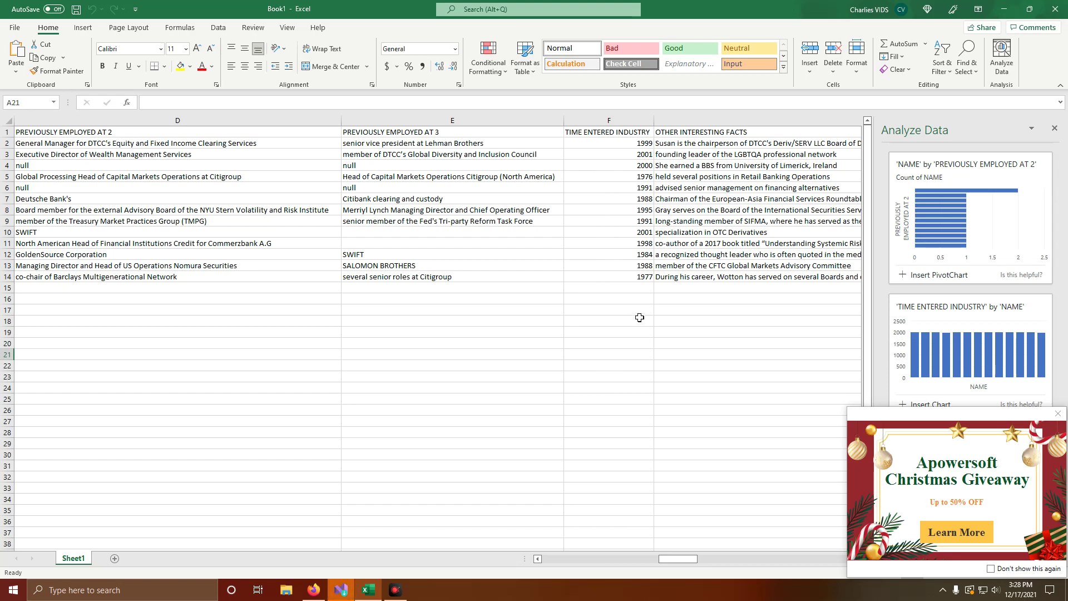
mouse_move(613, 301)
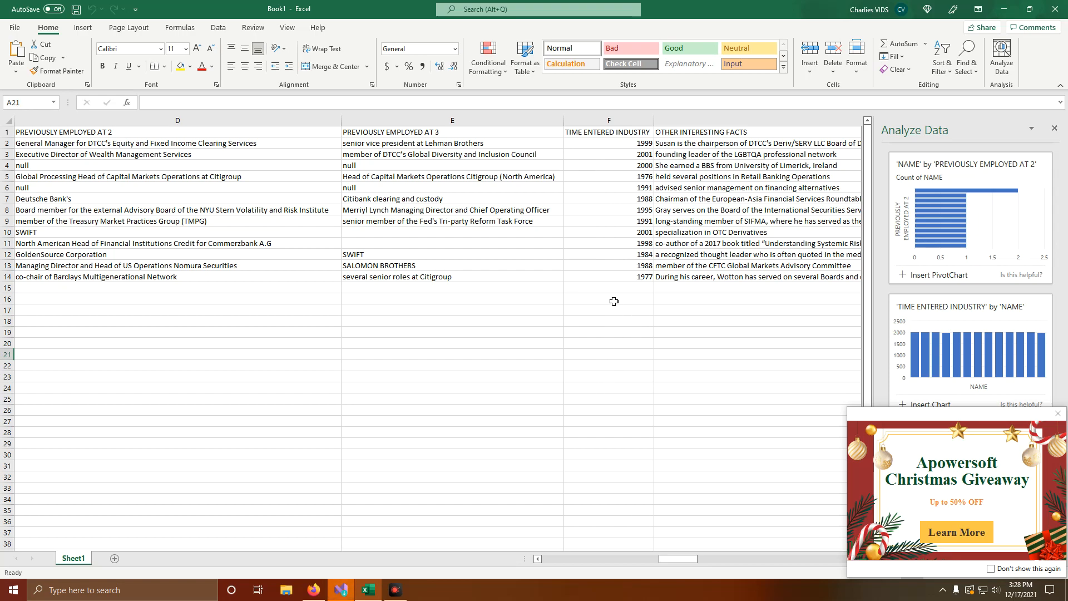
mouse_move(674, 557)
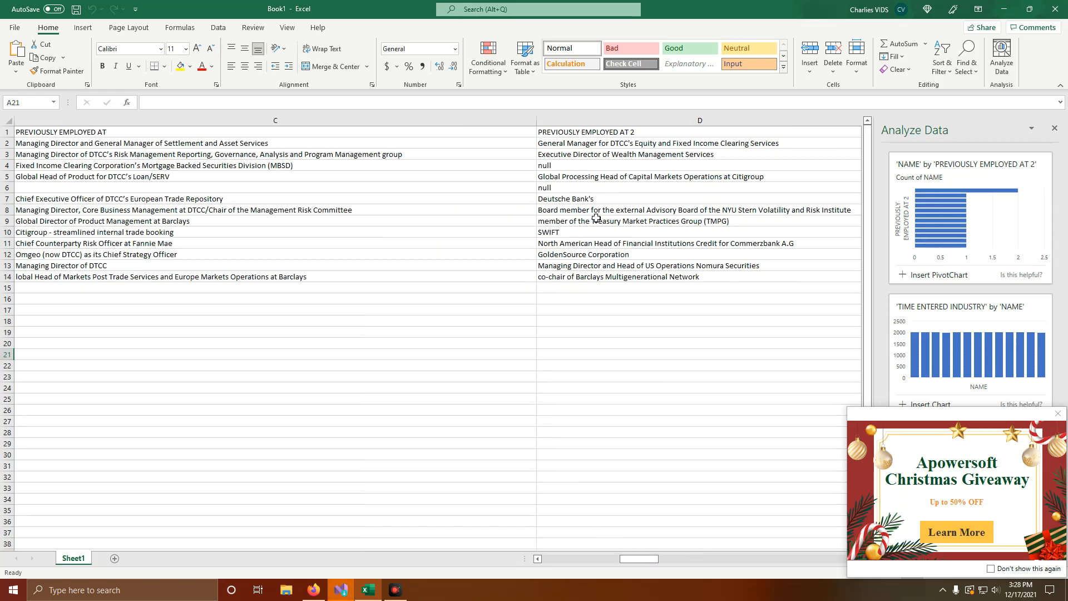
mouse_move(572, 310)
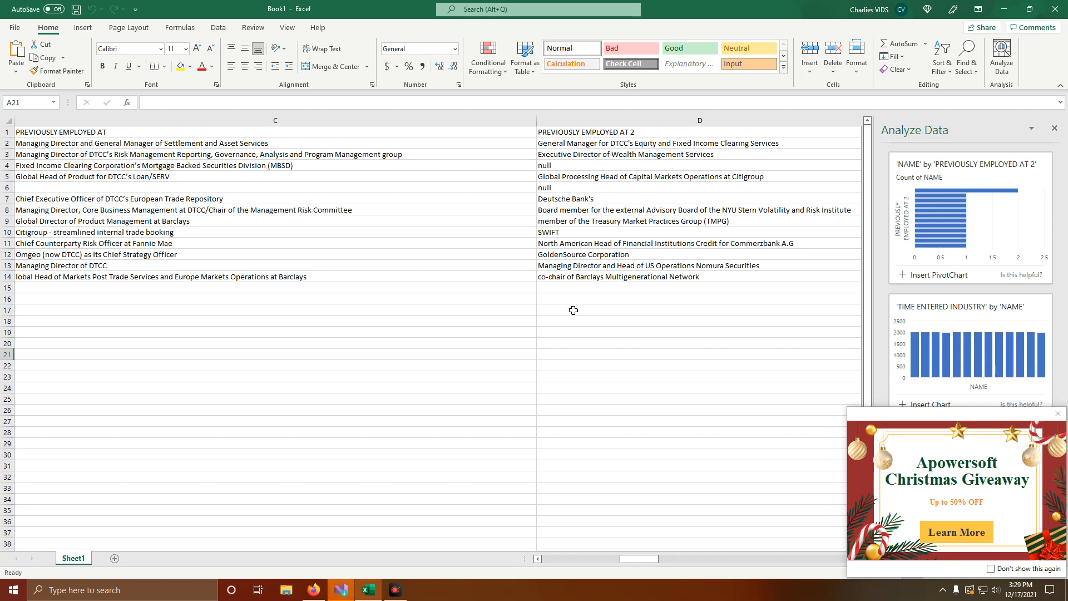
mouse_move(491, 324)
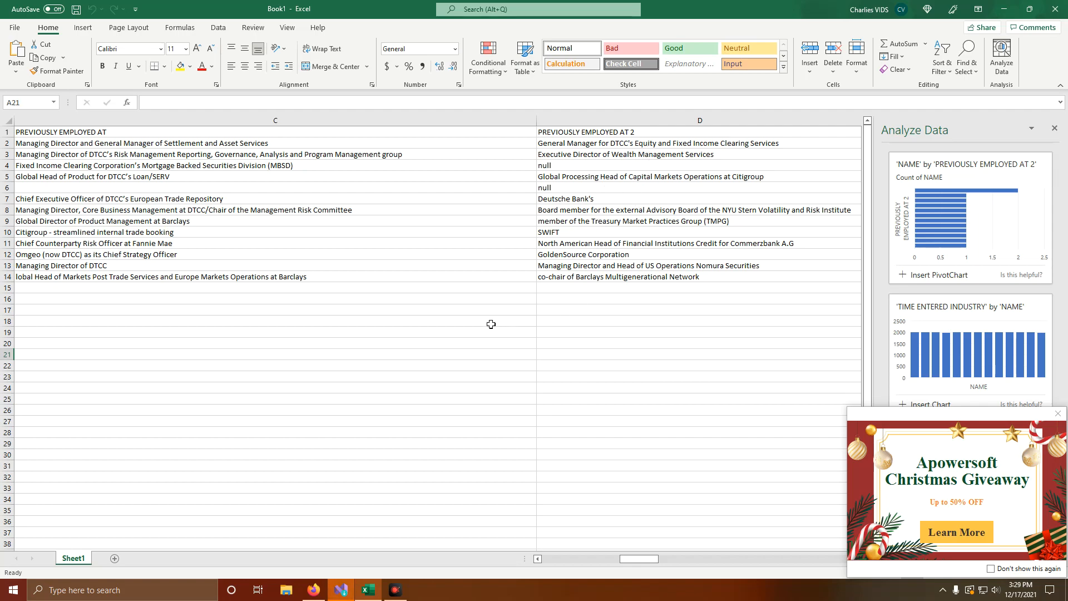
mouse_move(627, 338)
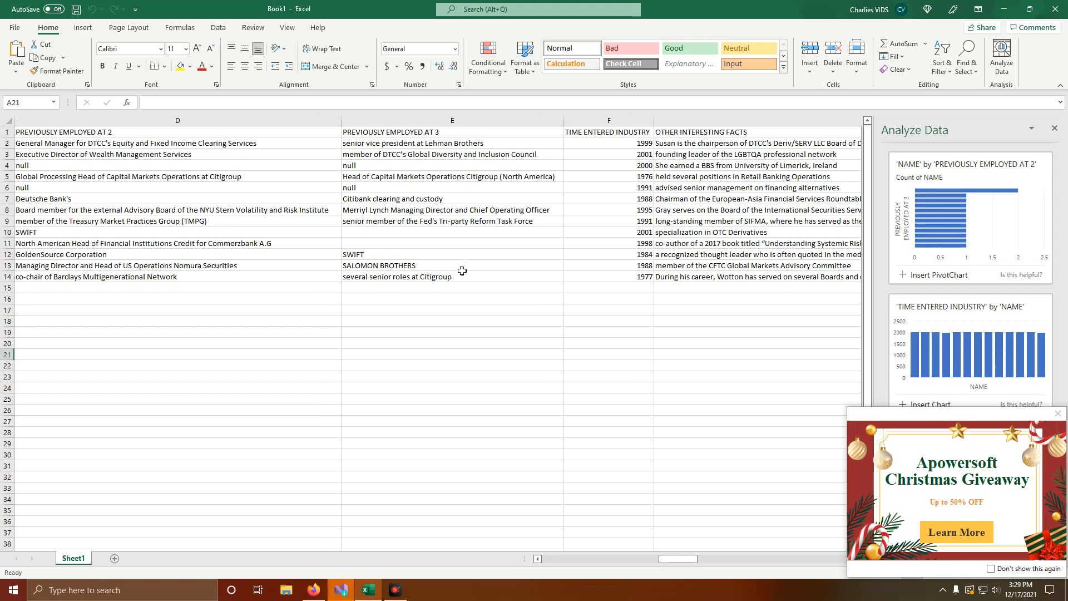
mouse_move(473, 256)
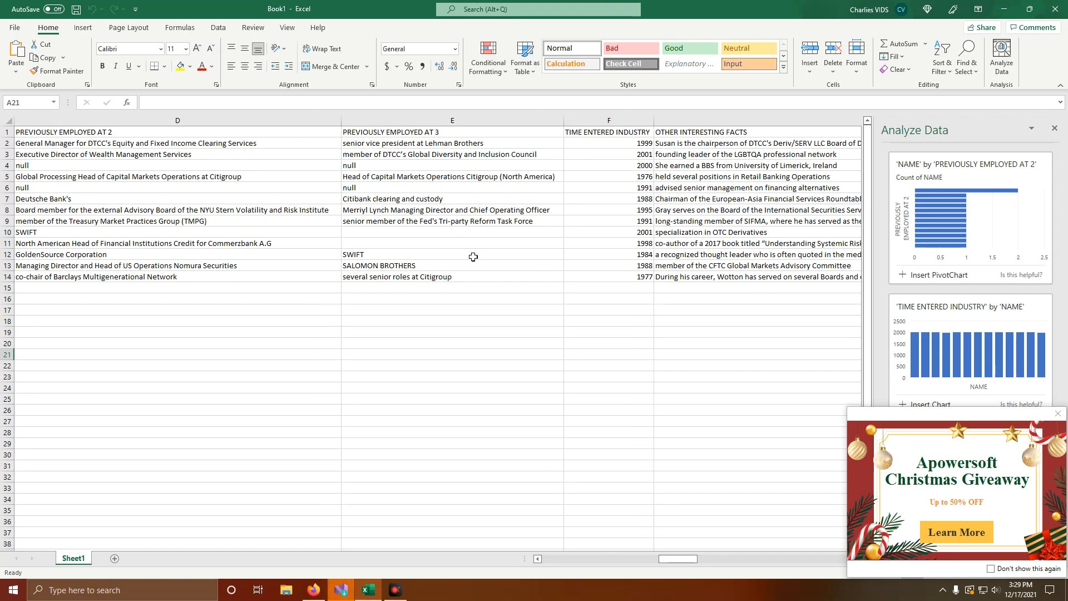
left_click(452, 209)
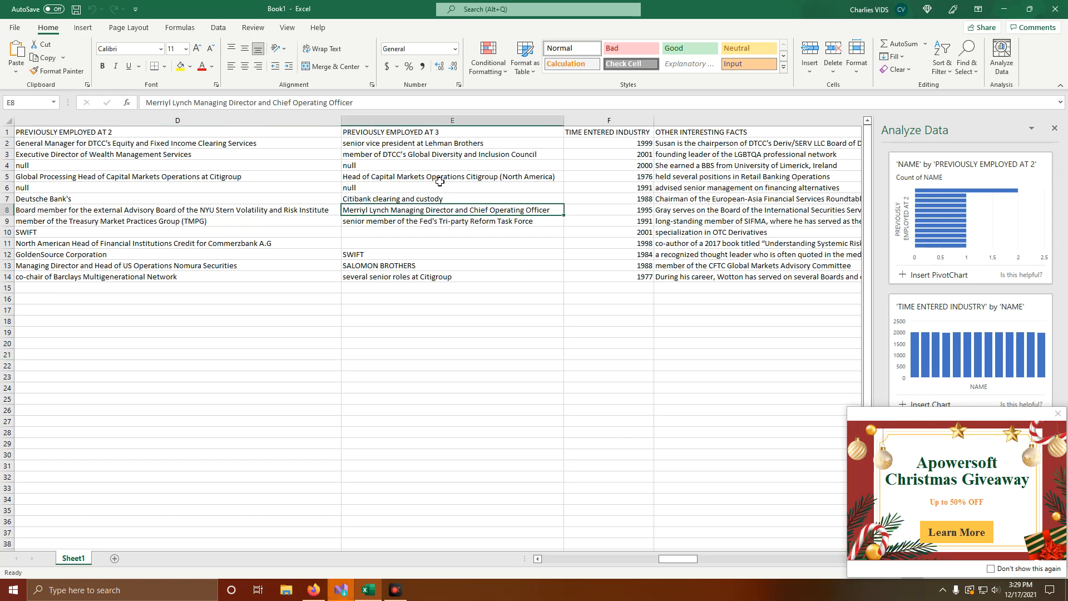
mouse_move(475, 355)
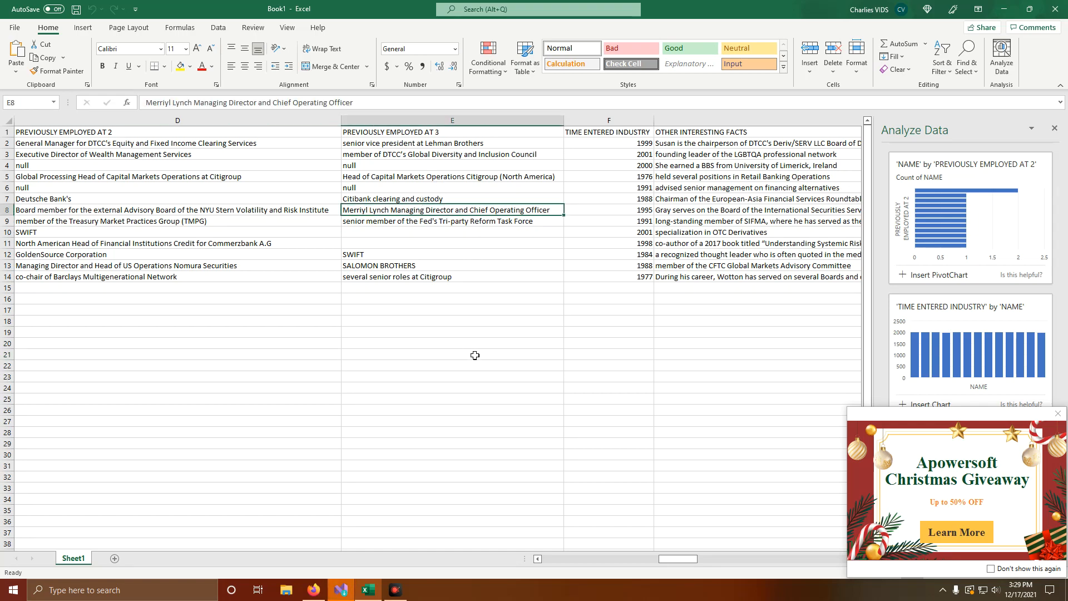
mouse_move(690, 455)
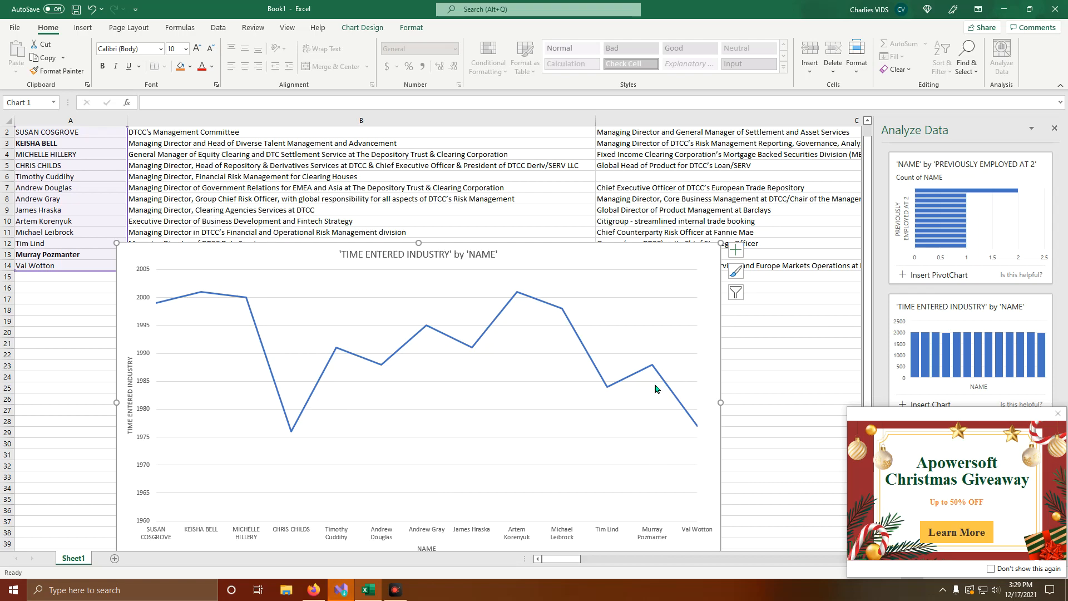
mouse_move(150, 299)
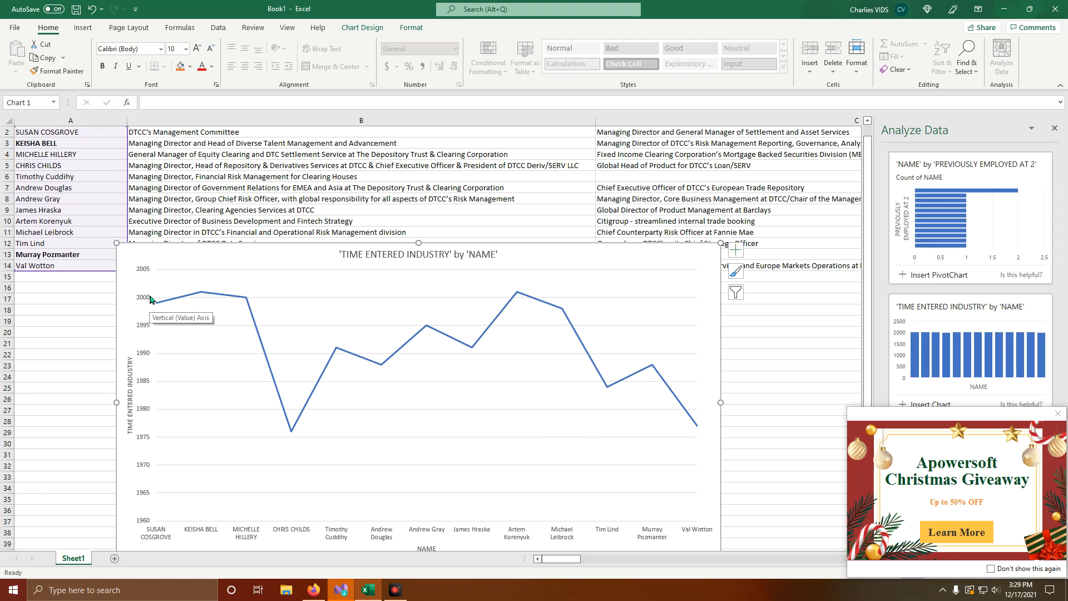
mouse_move(616, 444)
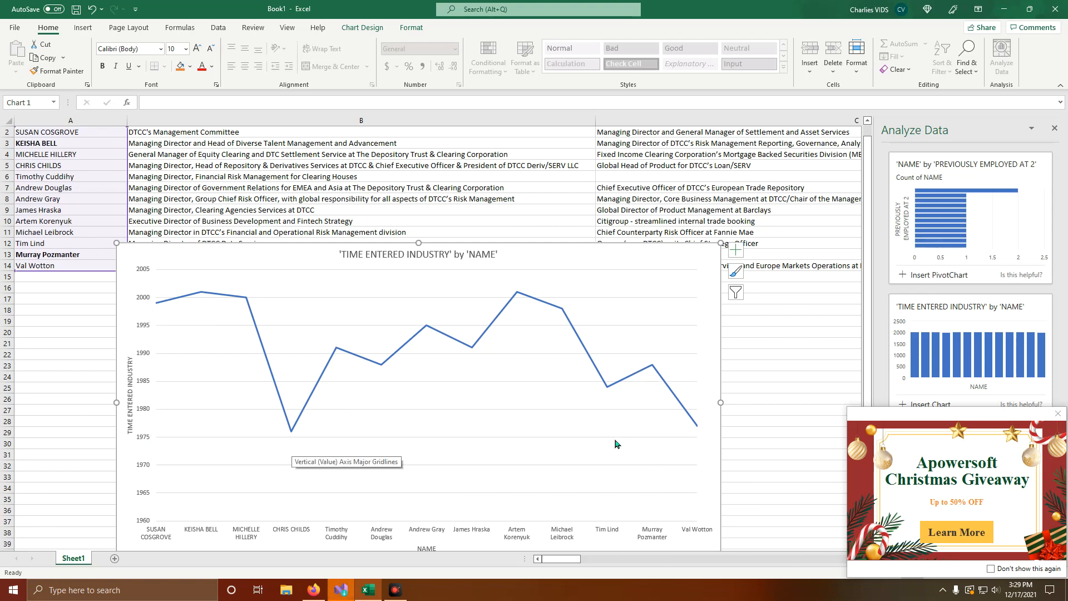
mouse_move(157, 310)
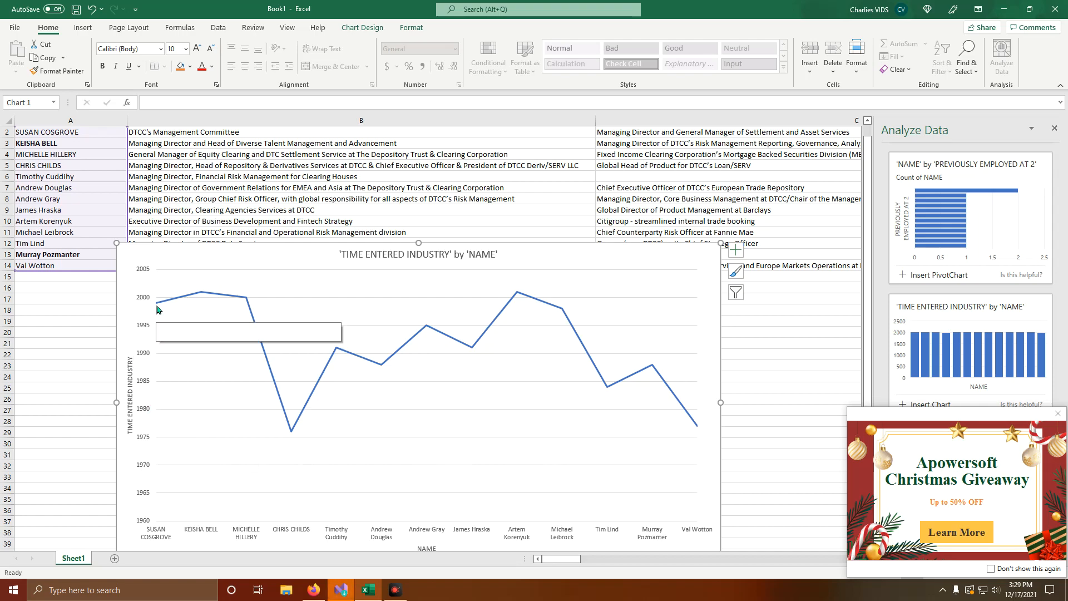
mouse_move(157, 299)
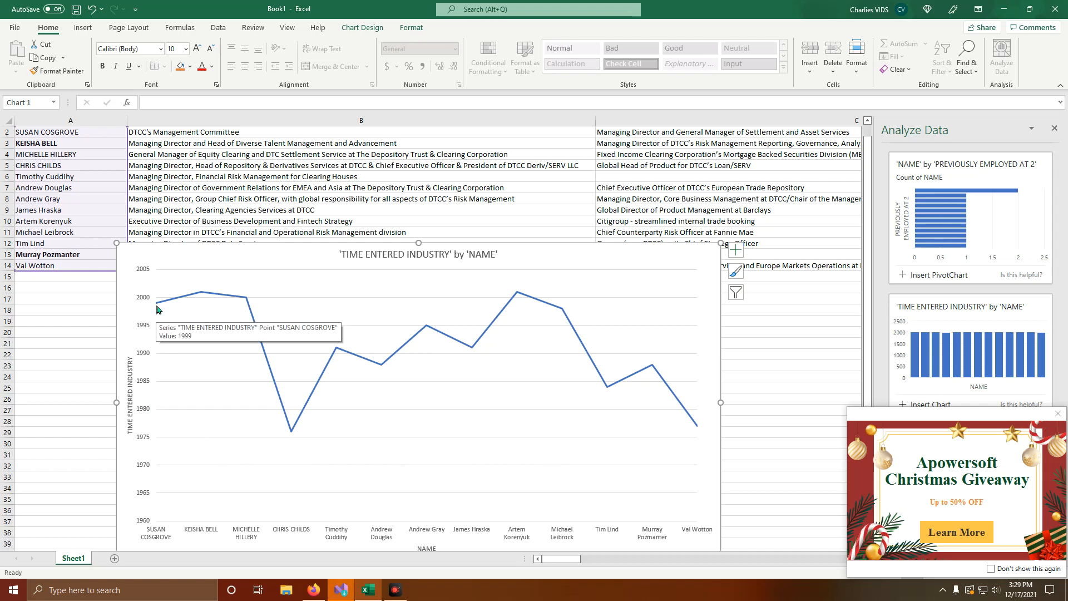
mouse_move(515, 378)
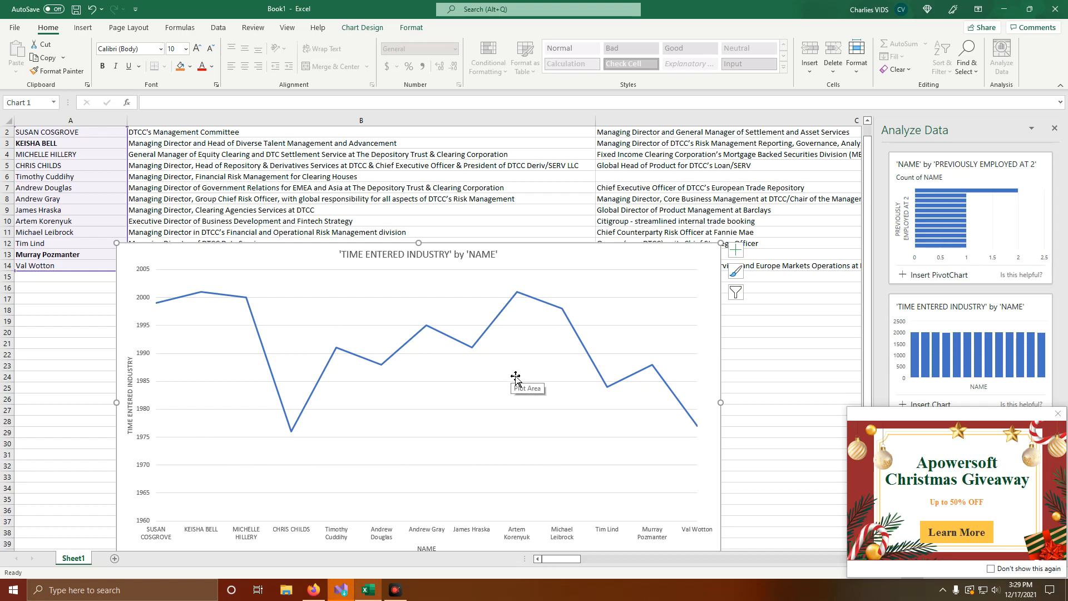
mouse_move(473, 429)
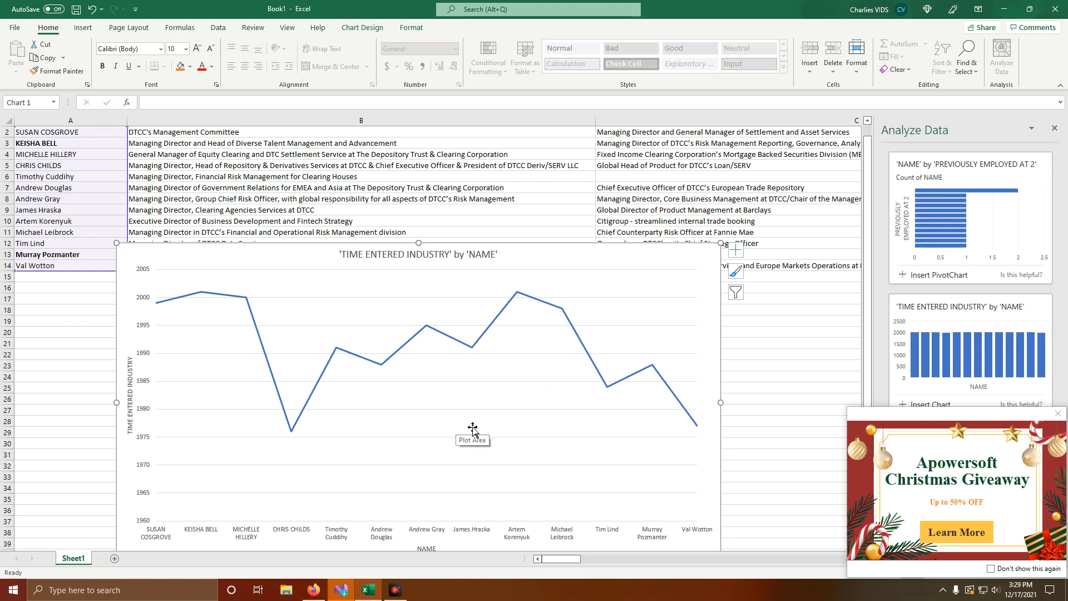
mouse_move(591, 261)
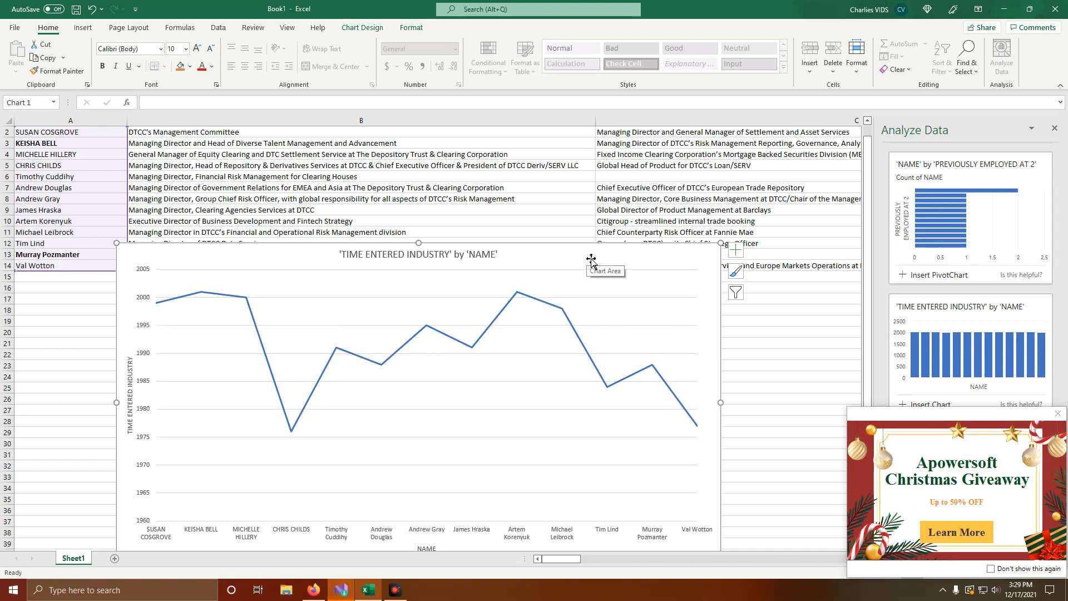
mouse_move(614, 257)
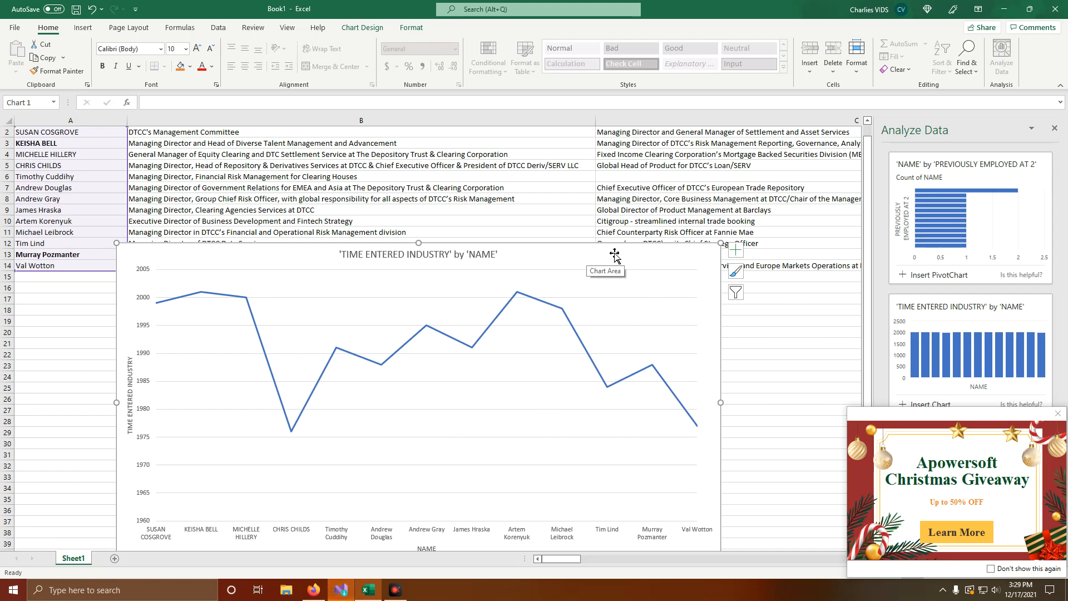
mouse_move(680, 279)
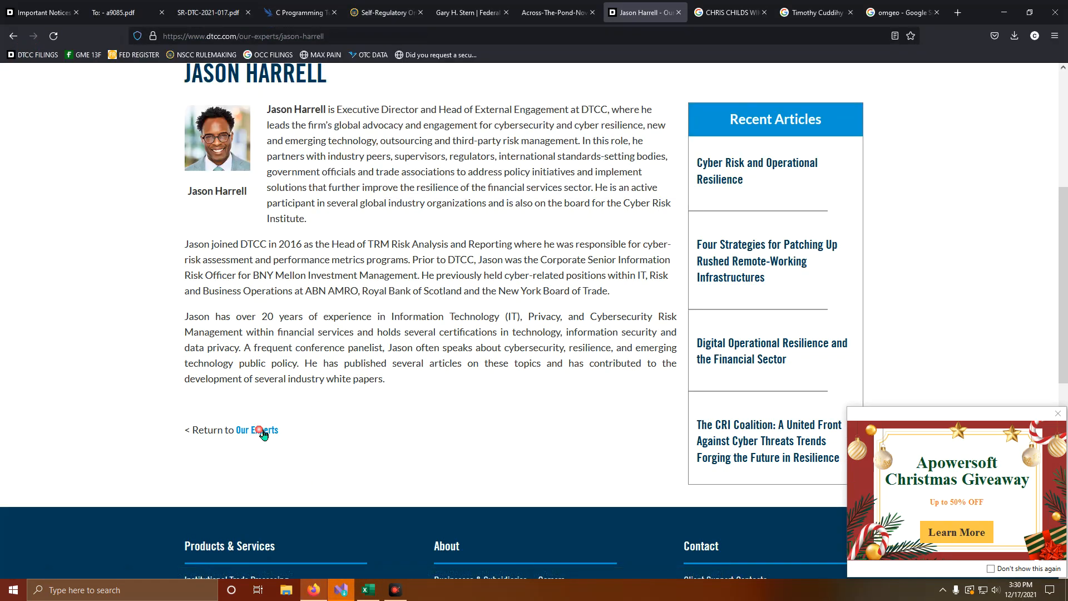
Return to DTCC's Our Experts listing, browse the staff grid and select the address bar
left_click(255, 429)
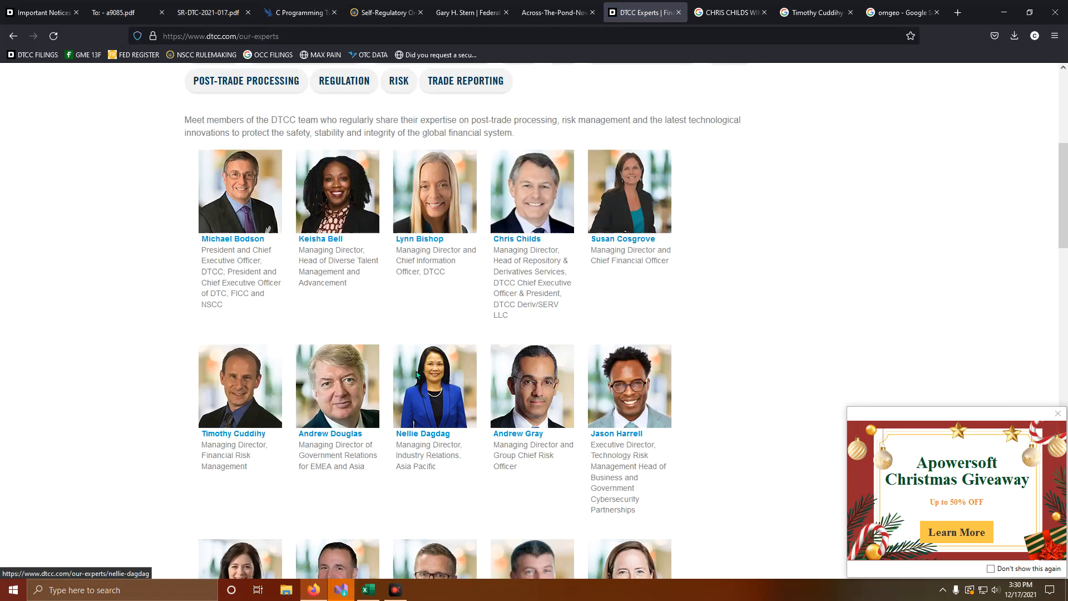
scroll("down", 3)
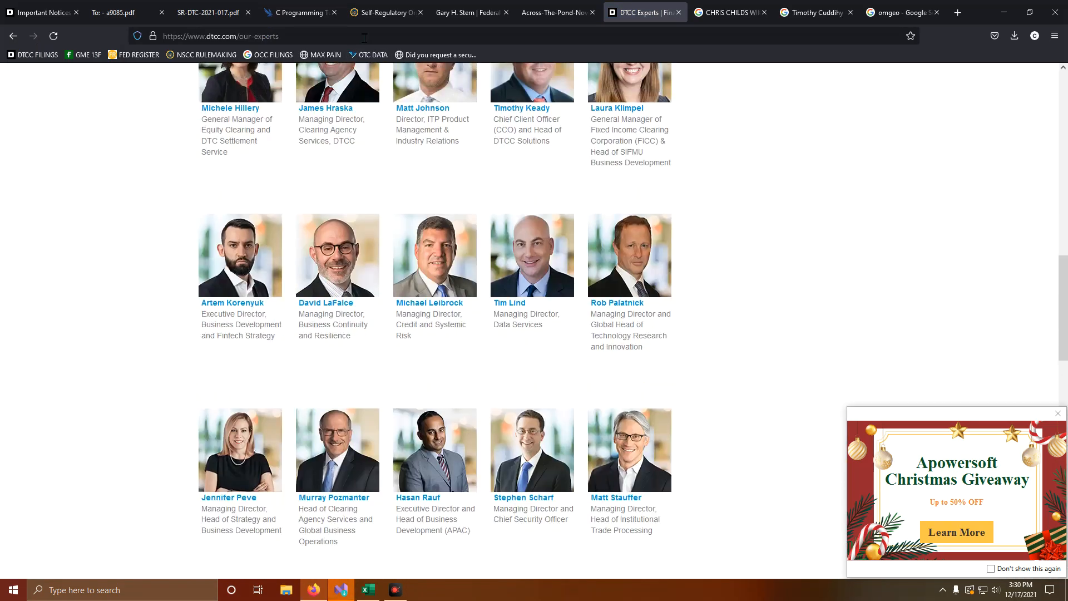
left_click(220, 36)
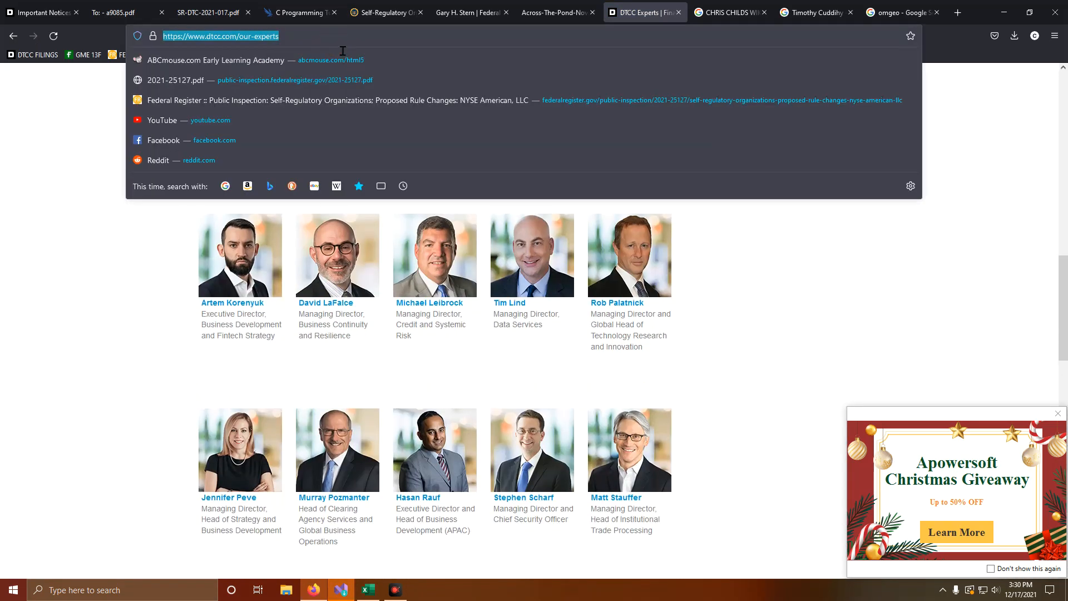